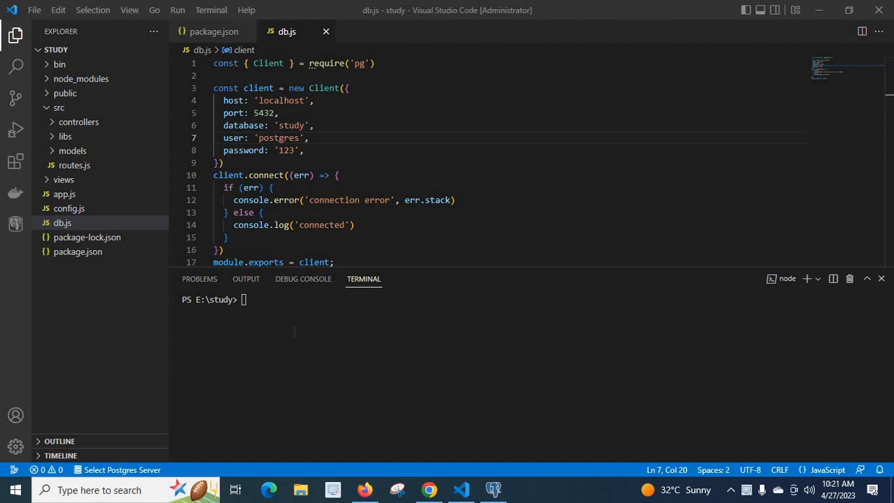
- Start the Node app with nodemon in the integrated terminal and read the connection error
type("n")
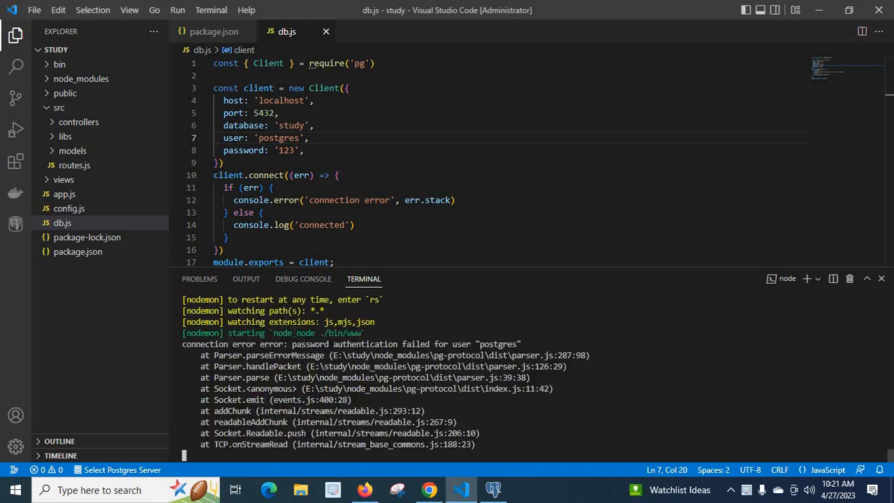
mouse_move(183, 353)
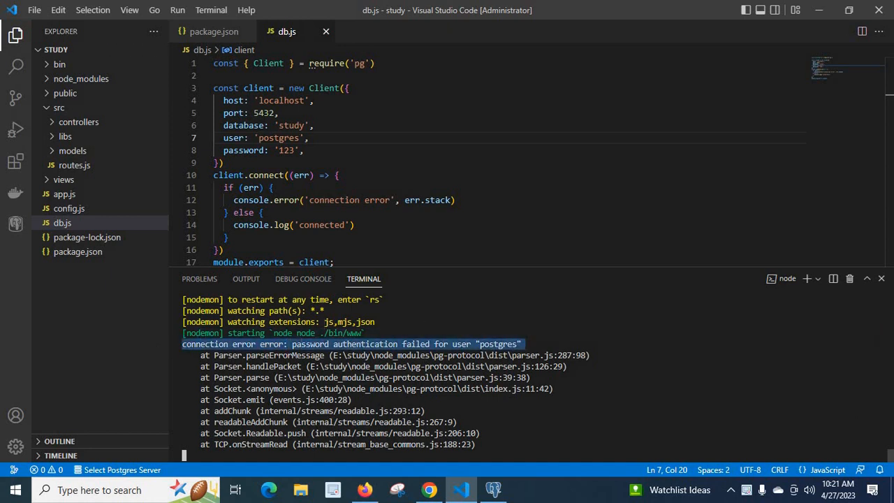
mouse_move(317, 332)
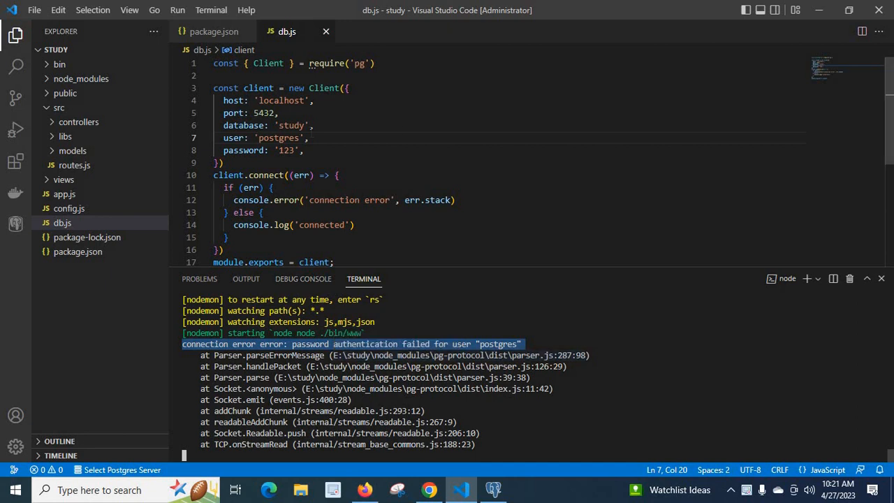
mouse_move(279, 38)
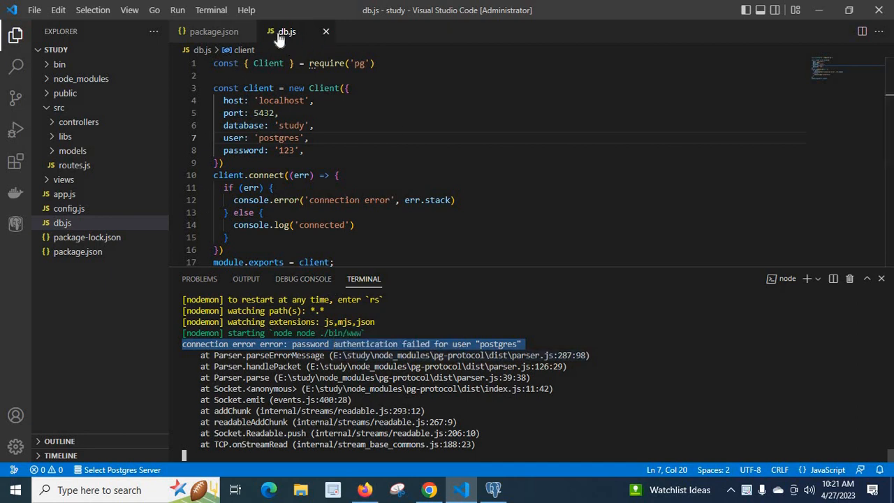
mouse_move(287, 32)
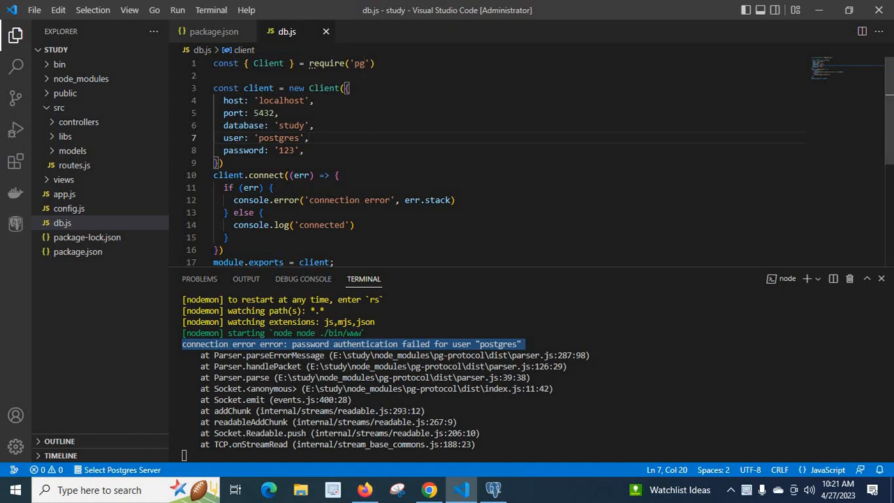
double_click(359, 63)
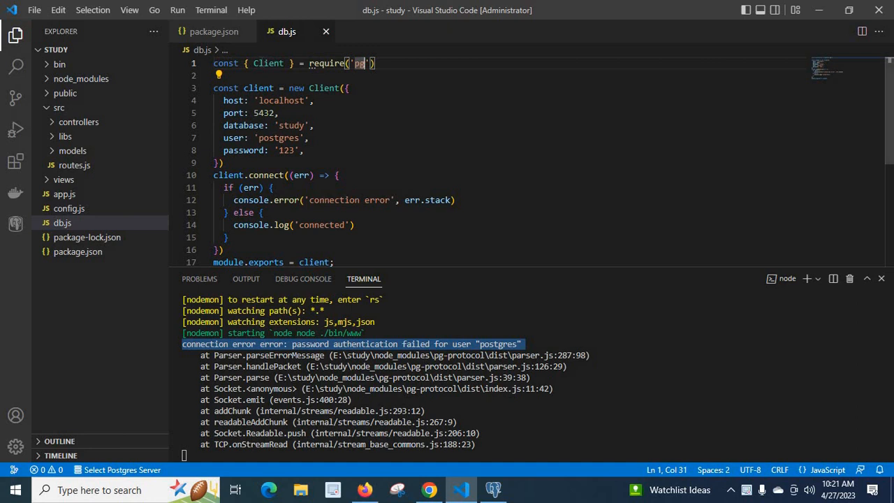
double_click(267, 63)
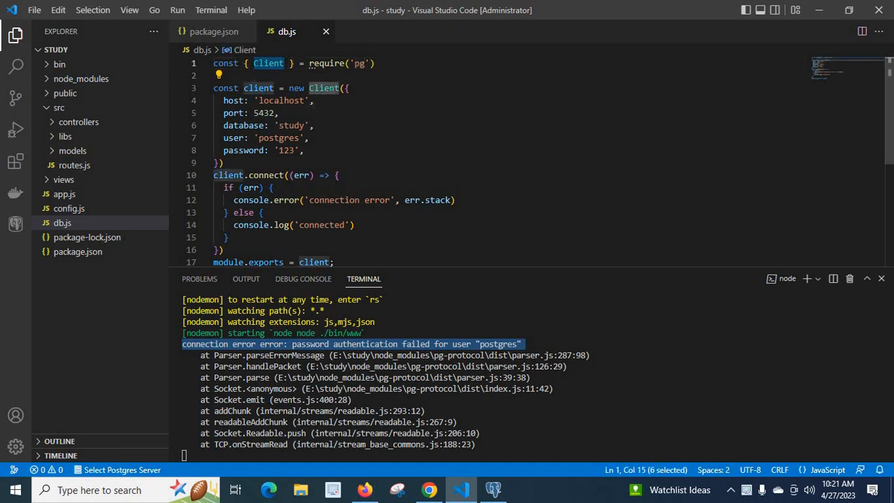
left_click(278, 113)
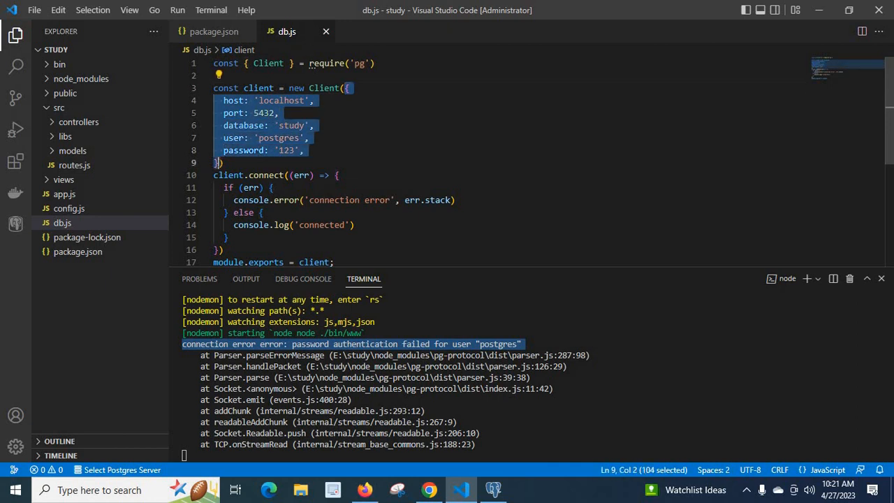
double_click(280, 100)
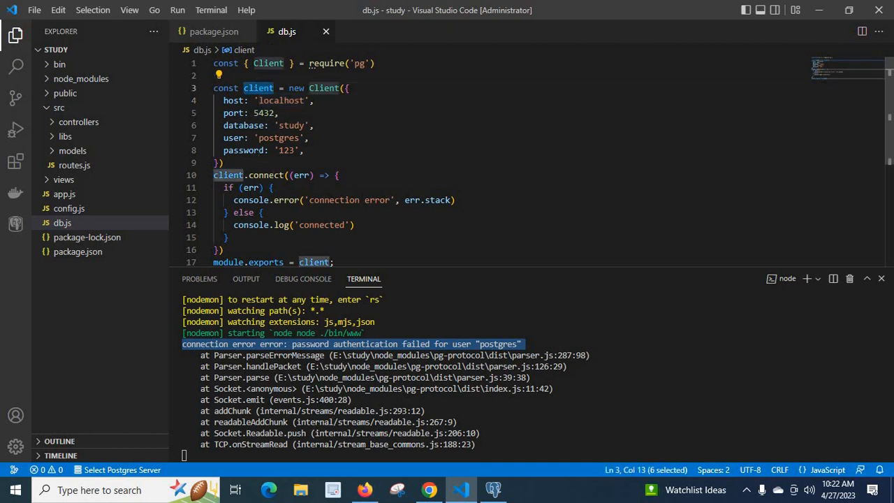
mouse_move(236, 202)
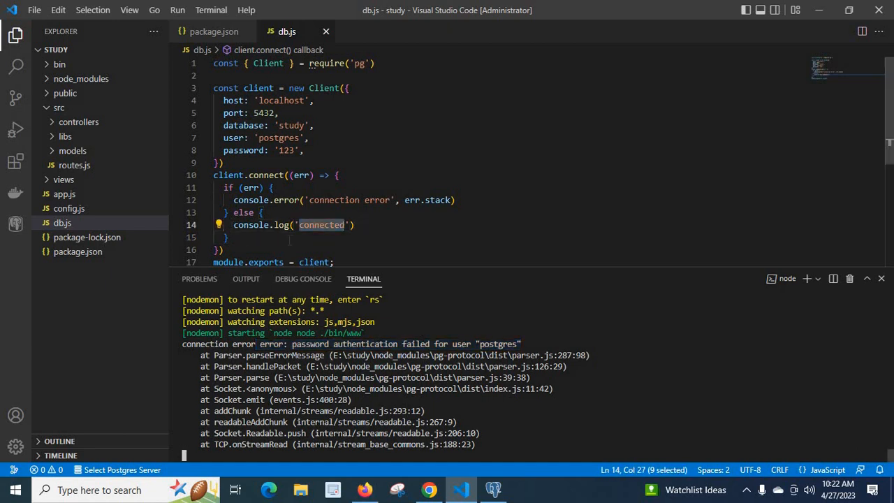
left_click(227, 237)
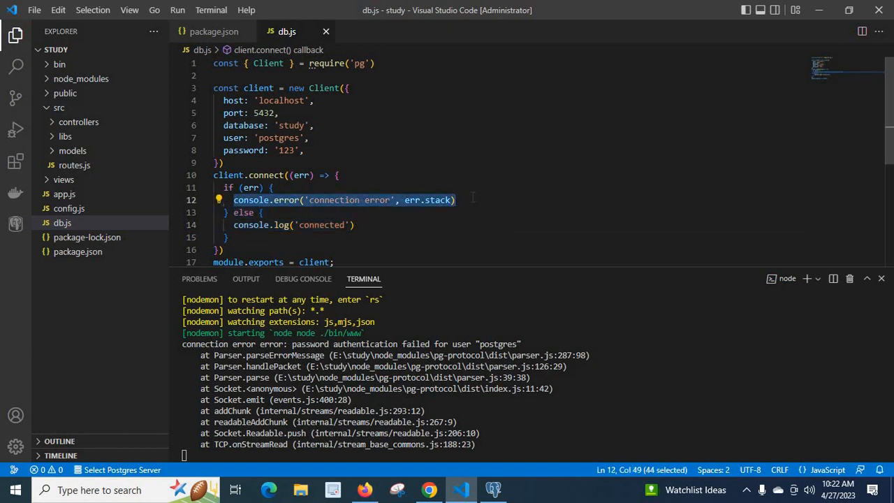
left_click(458, 199)
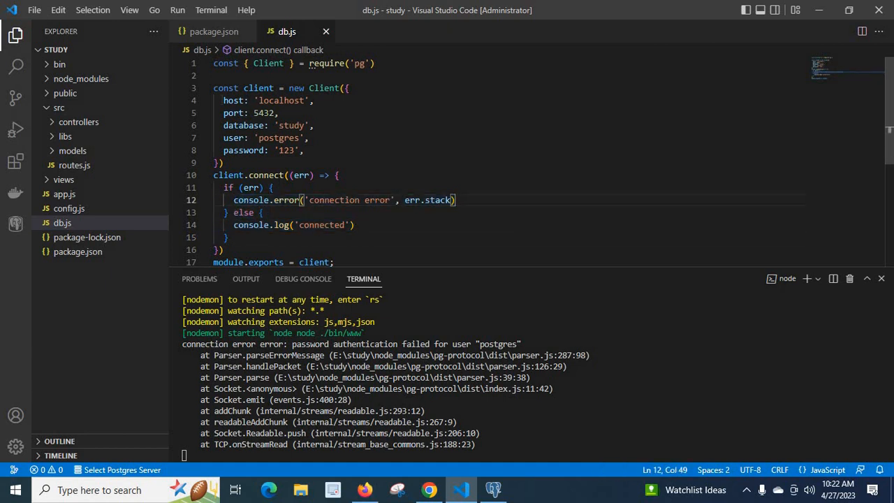
left_click_drag(223, 100, 303, 151)
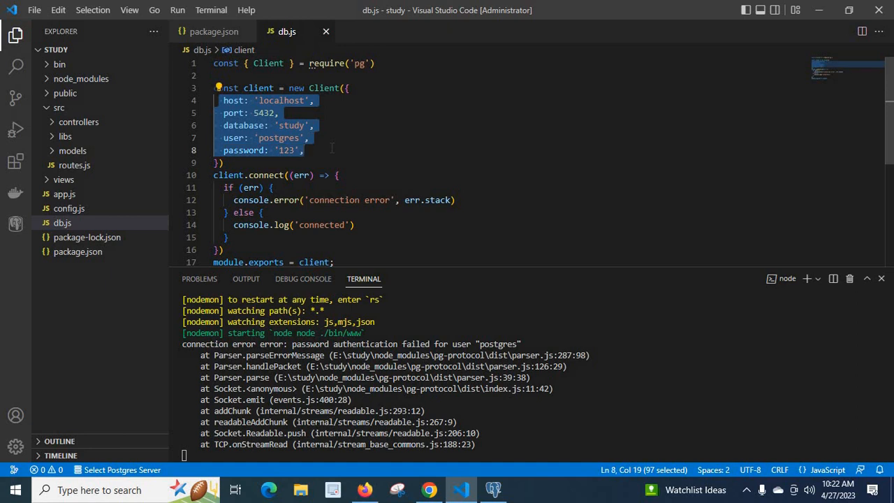
double_click(279, 100)
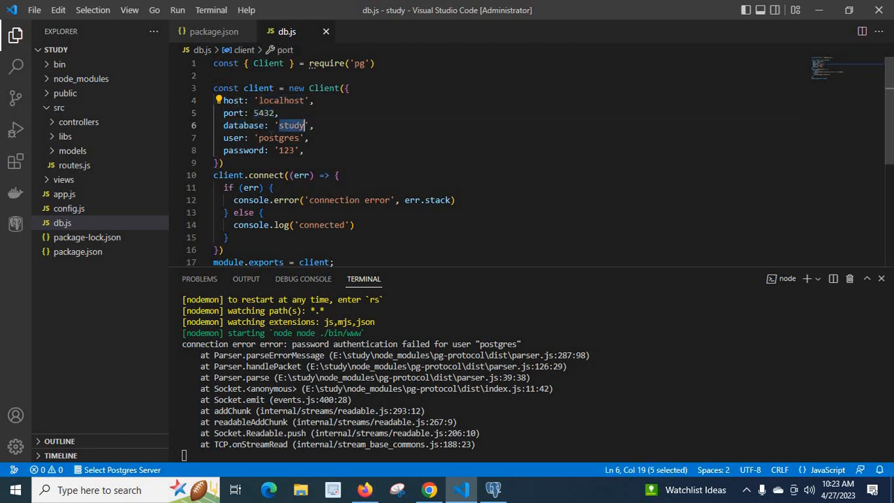
double_click(278, 137)
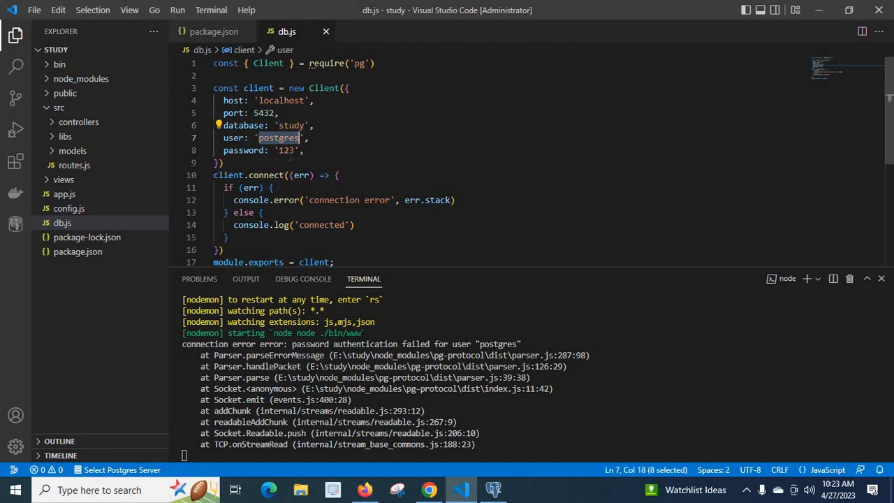
double_click(285, 150)
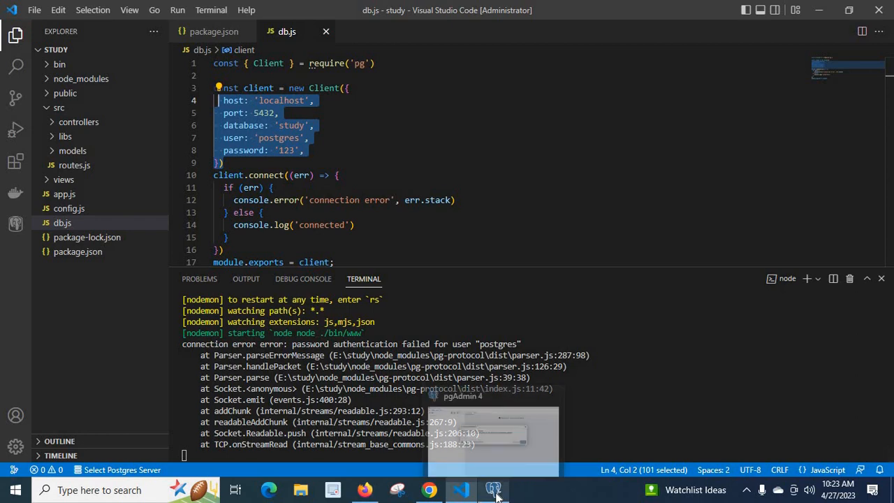
- Unlock pgAdmin 4's saved server passwords by entering the master password
left_click(493, 489)
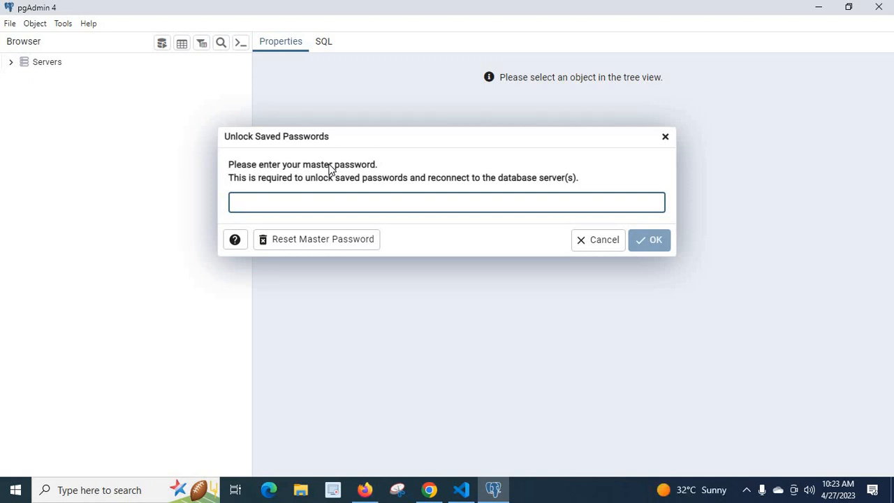
left_click(447, 202)
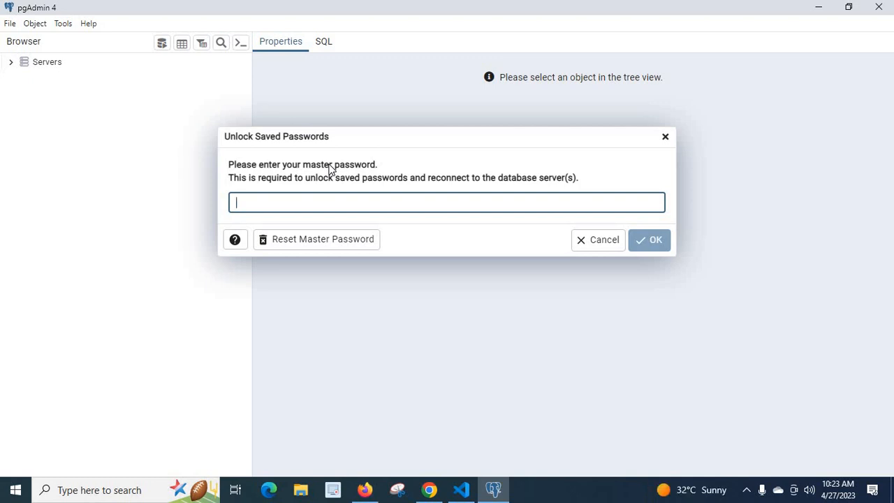
mouse_move(107, 109)
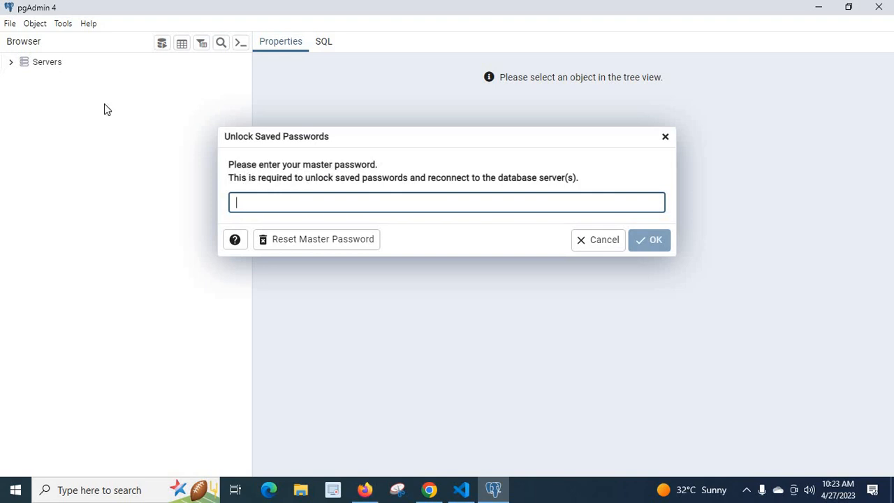
mouse_move(263, 219)
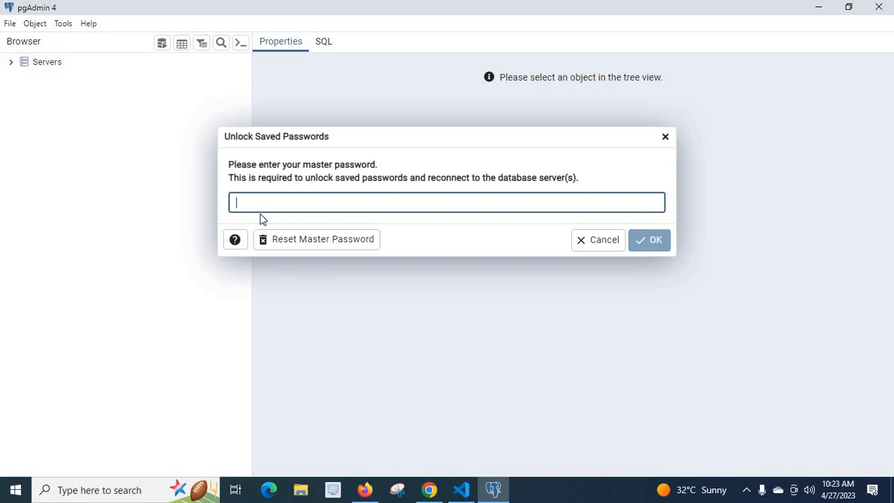
mouse_move(339, 172)
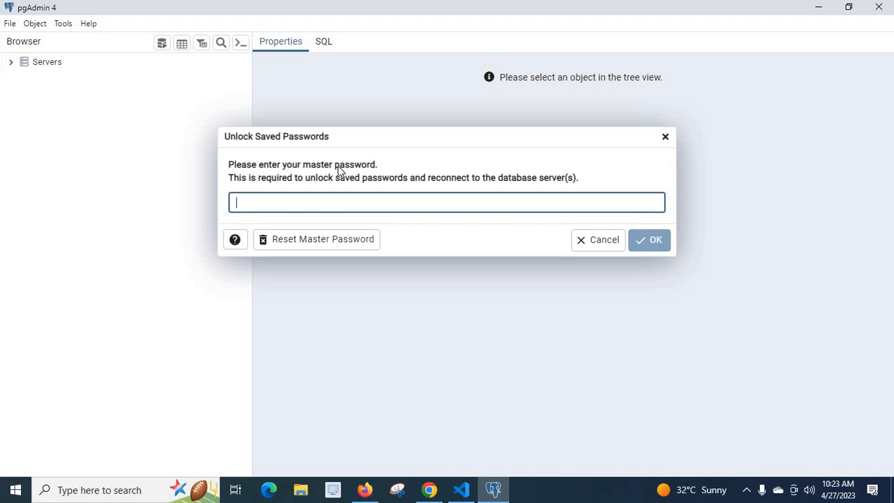
mouse_move(331, 191)
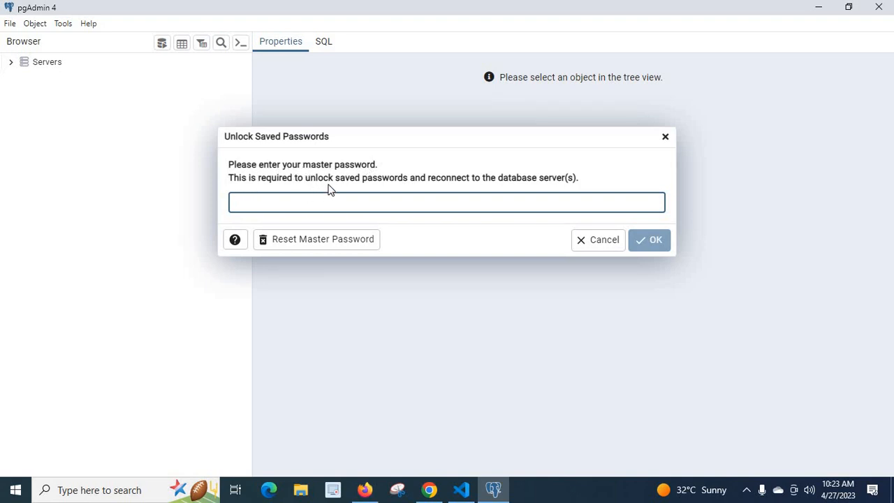
mouse_move(468, 192)
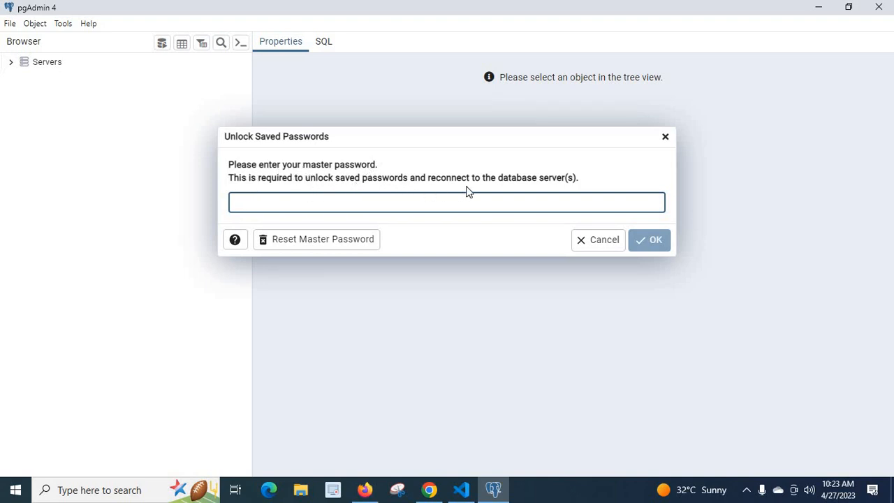
mouse_move(393, 202)
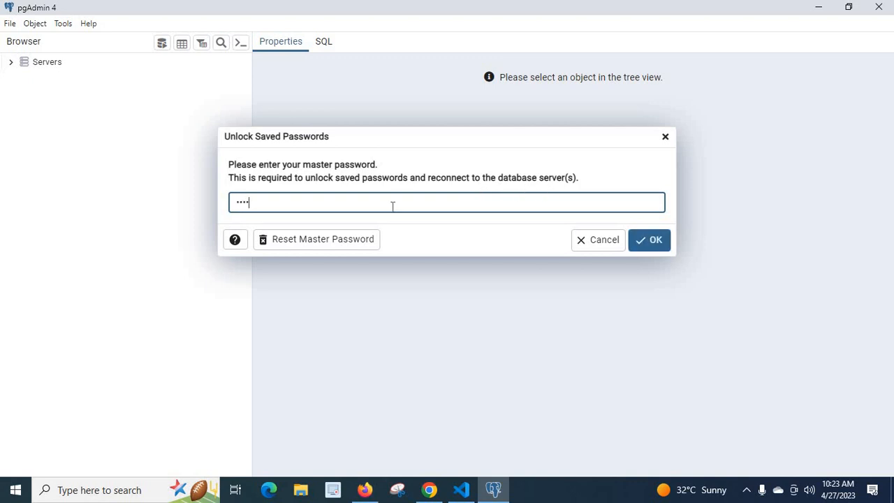
left_click(649, 240)
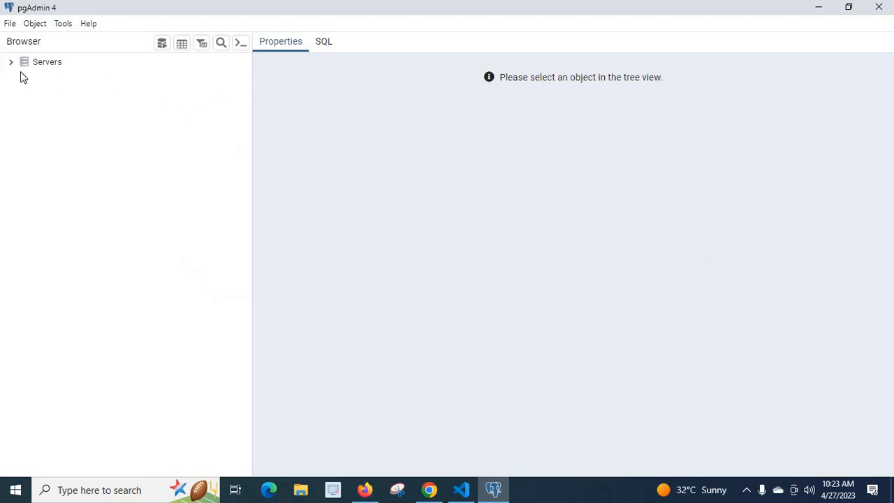
- Expand Servers > PostgreSQL 15 > Databases, showing postgres as the only database
left_click(11, 62)
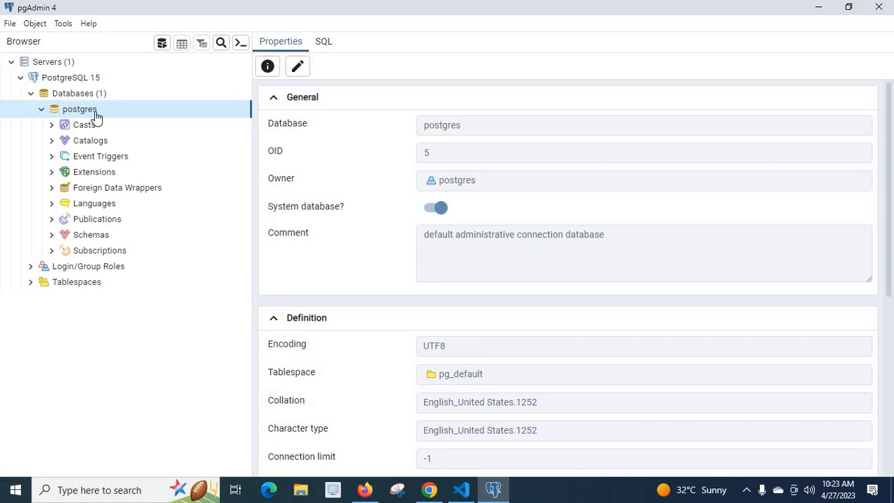
left_click(40, 109)
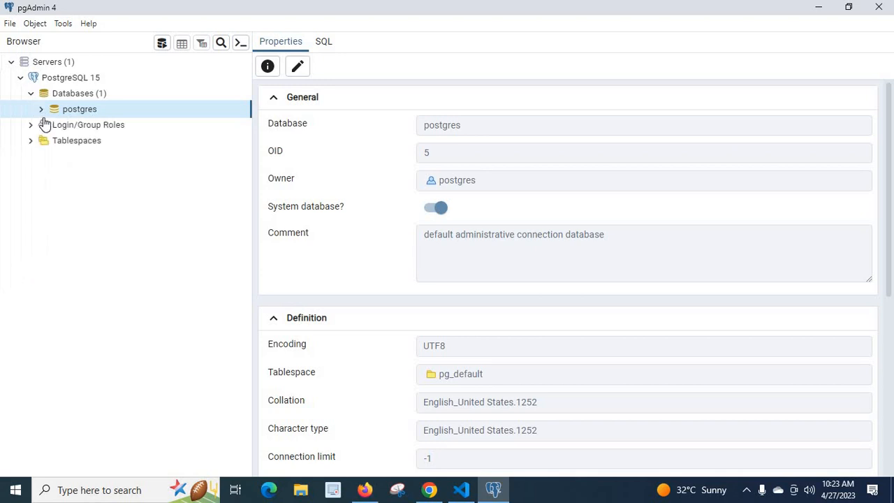
left_click(79, 93)
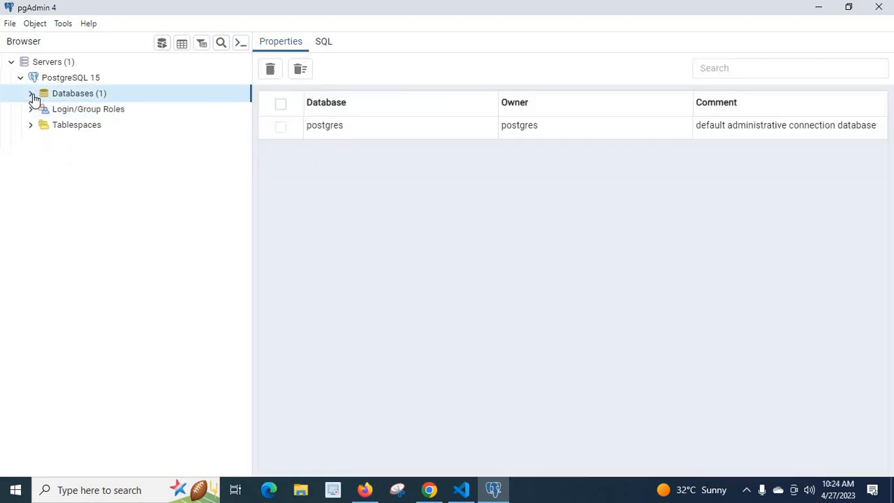
left_click(30, 93)
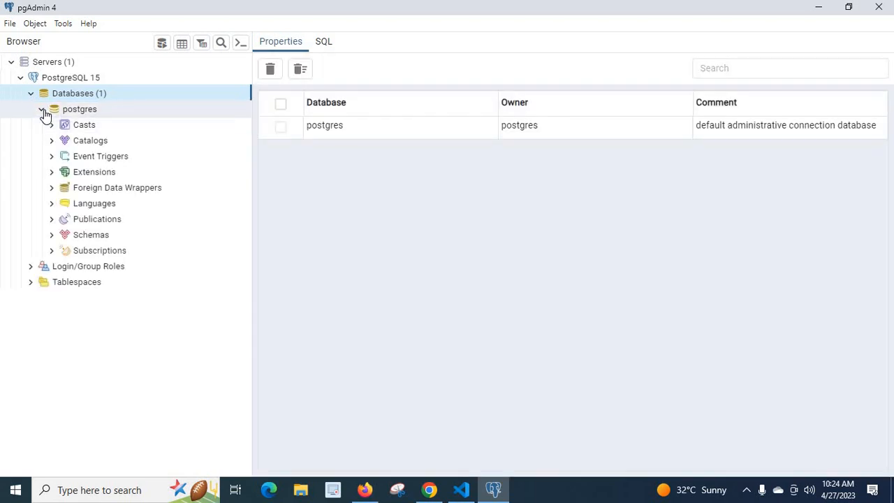
left_click(80, 109)
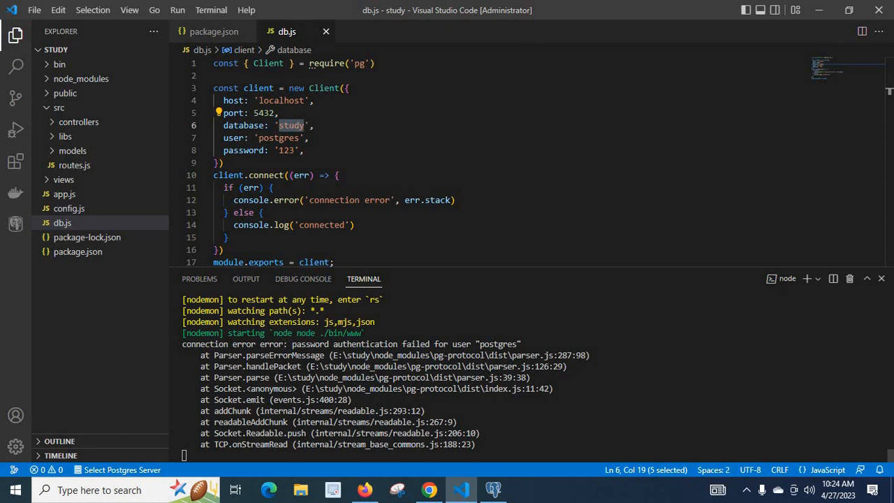
double_click(461, 344)
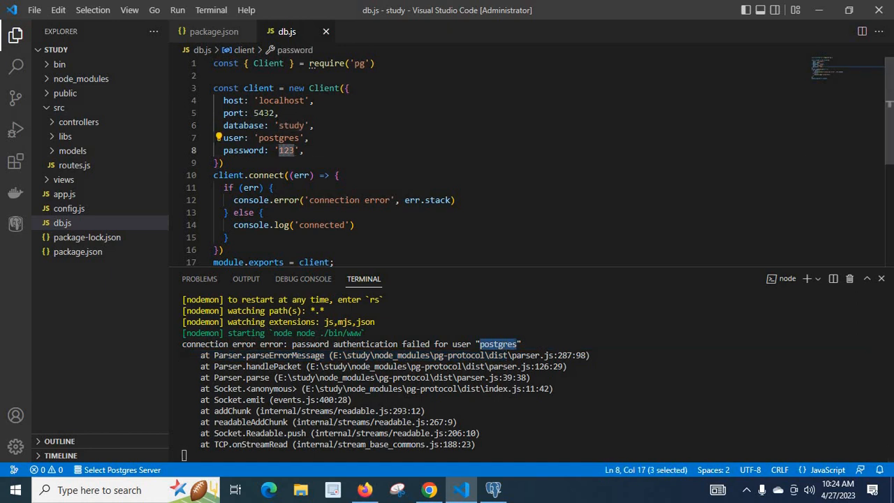
left_click(303, 150)
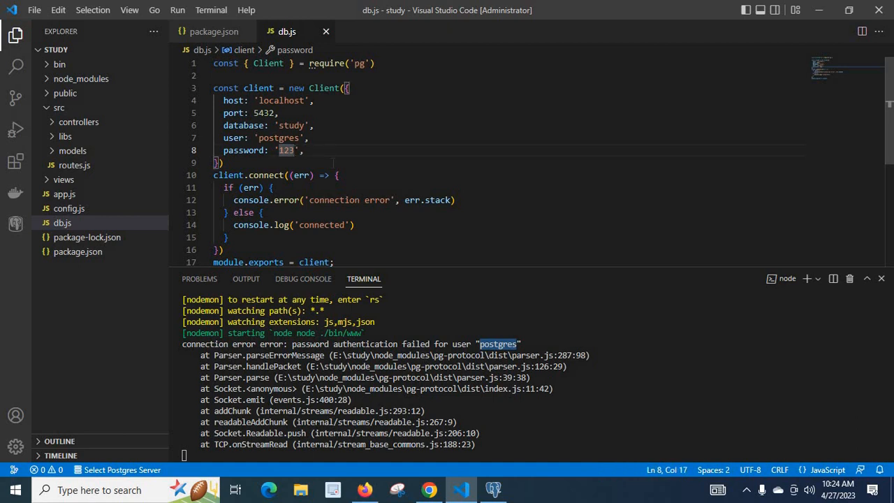
left_click(223, 162)
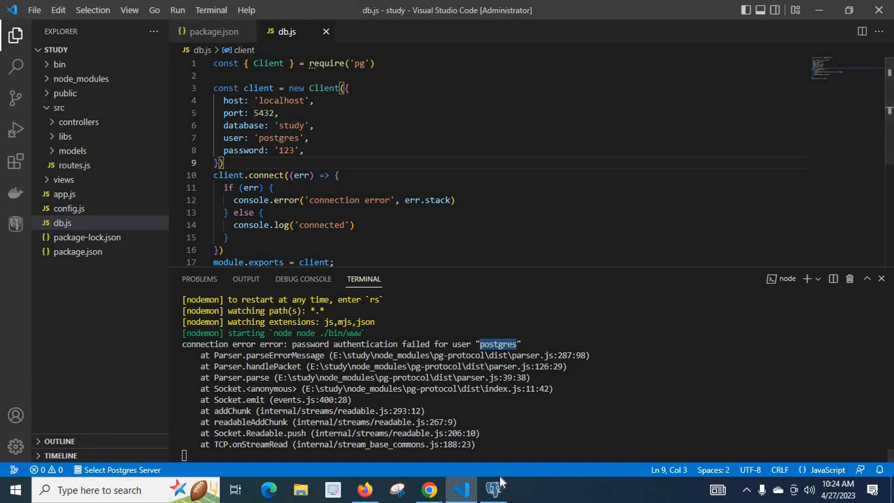
left_click(492, 489)
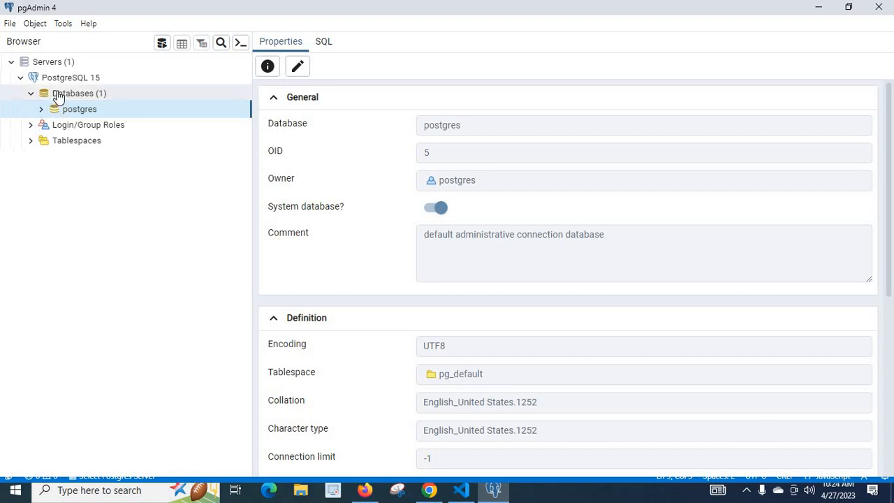
- View the postgres database's Properties, confirming it is the server's only database
left_click(79, 93)
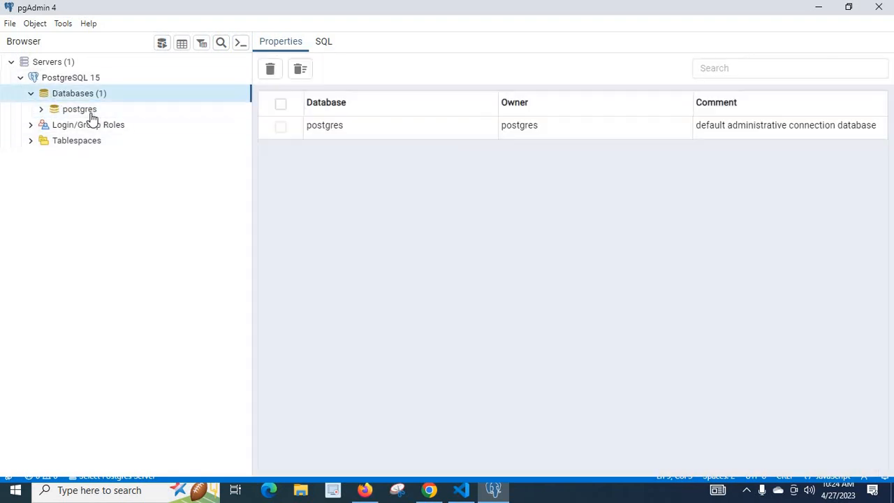
left_click(79, 109)
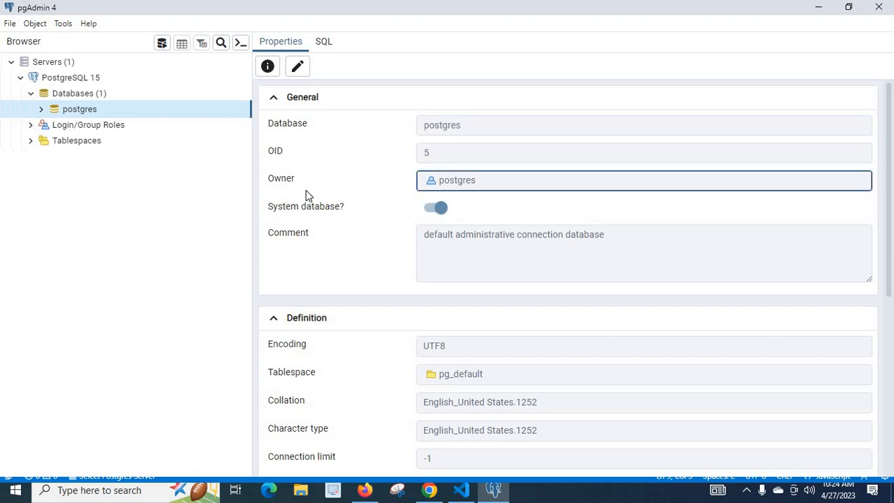
mouse_move(410, 154)
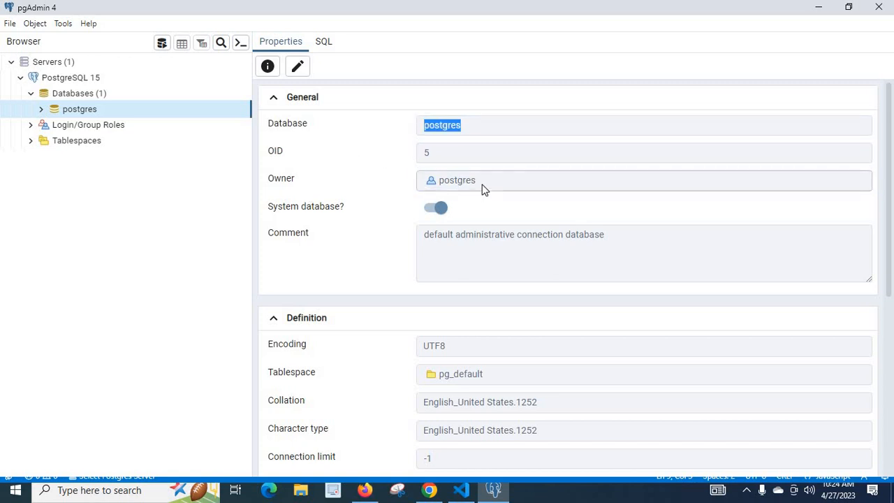
mouse_move(464, 188)
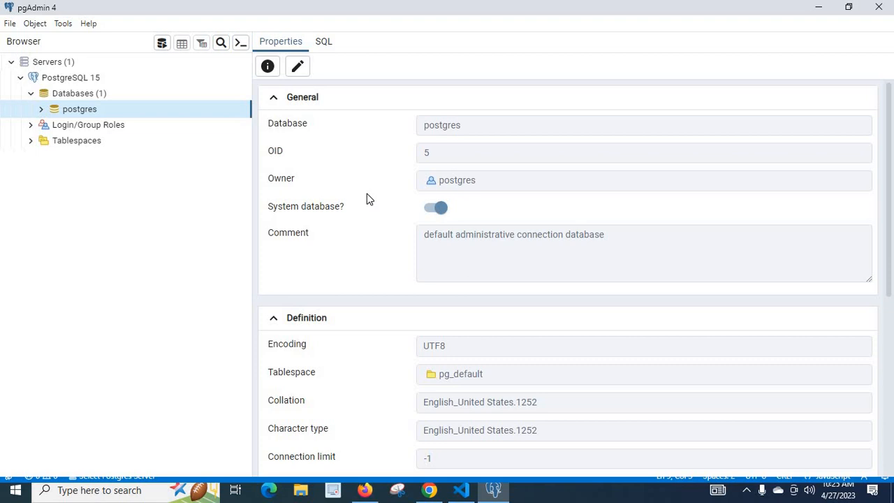
mouse_move(482, 200)
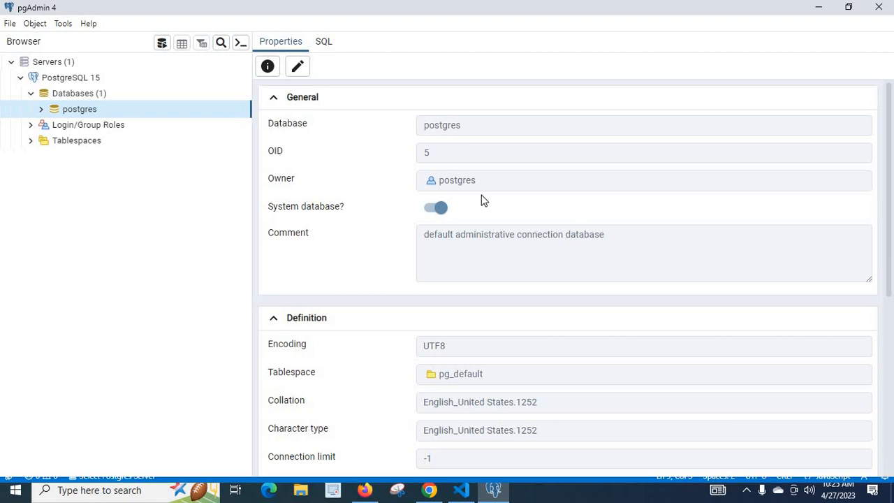
mouse_move(318, 270)
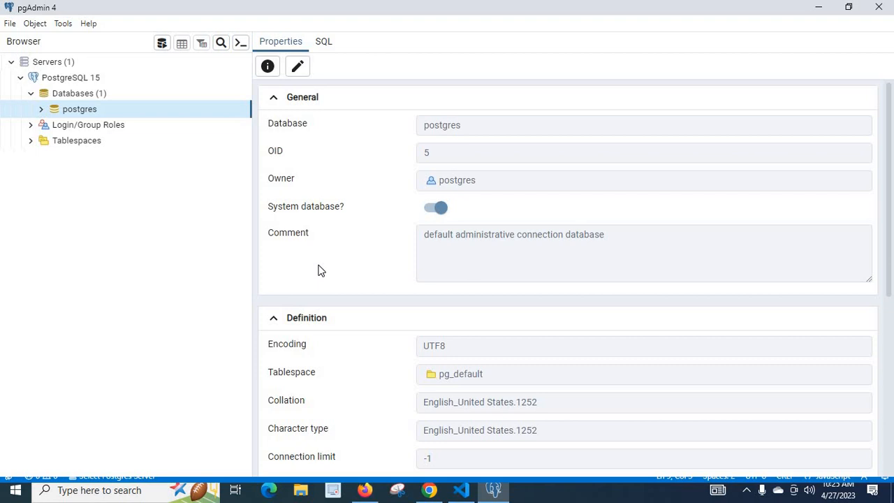
mouse_move(831, 14)
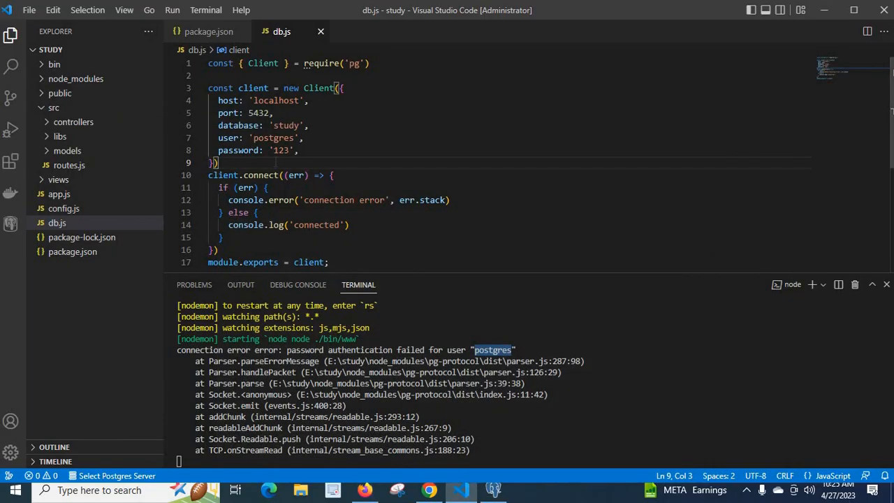
double_click(281, 151)
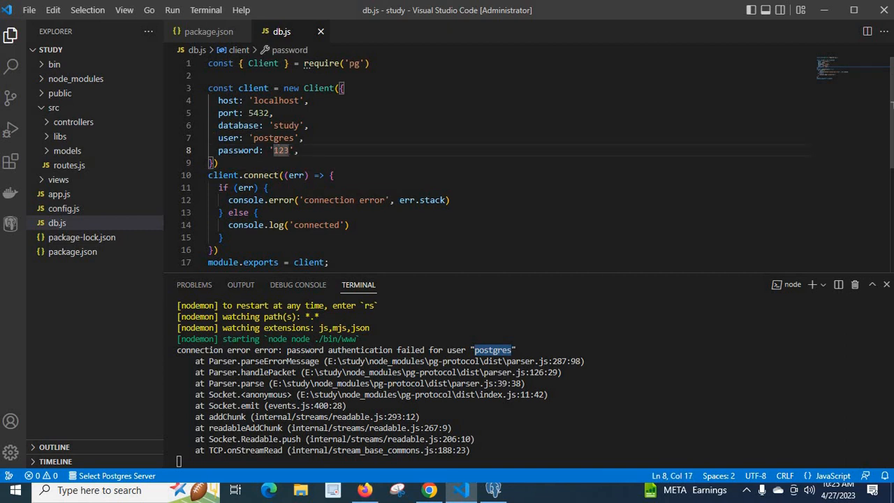
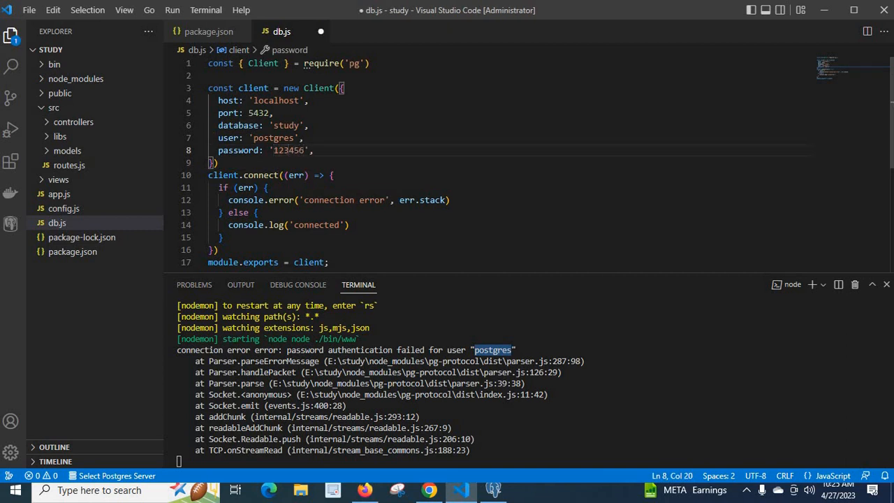
key("ctrl+s")
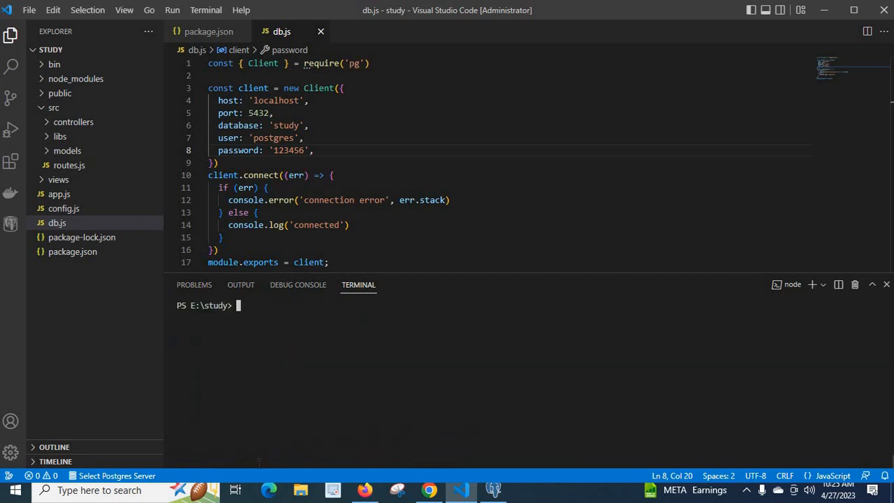
- Rerun npm start and note the 'database study does not exist' error
type("npm start")
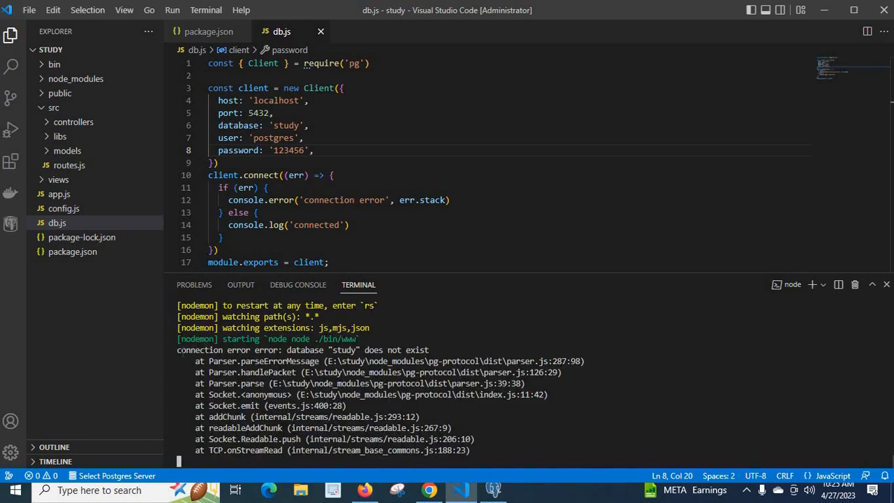
double_click(216, 350)
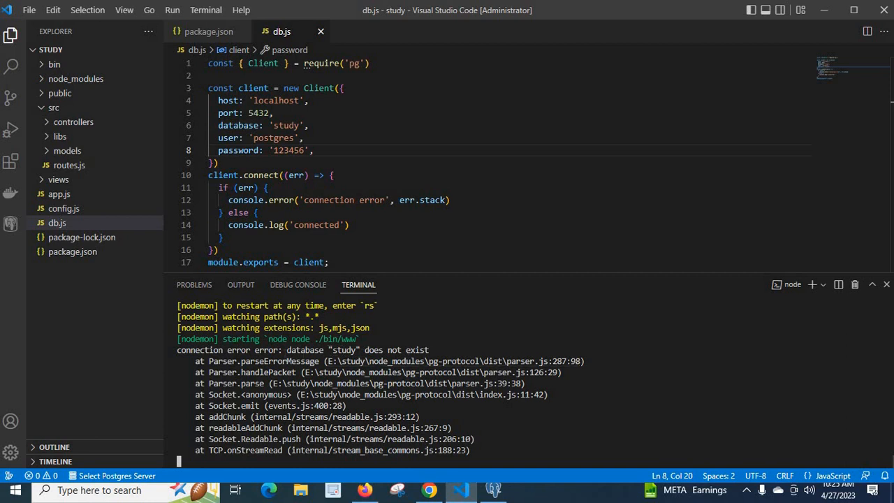
double_click(356, 350)
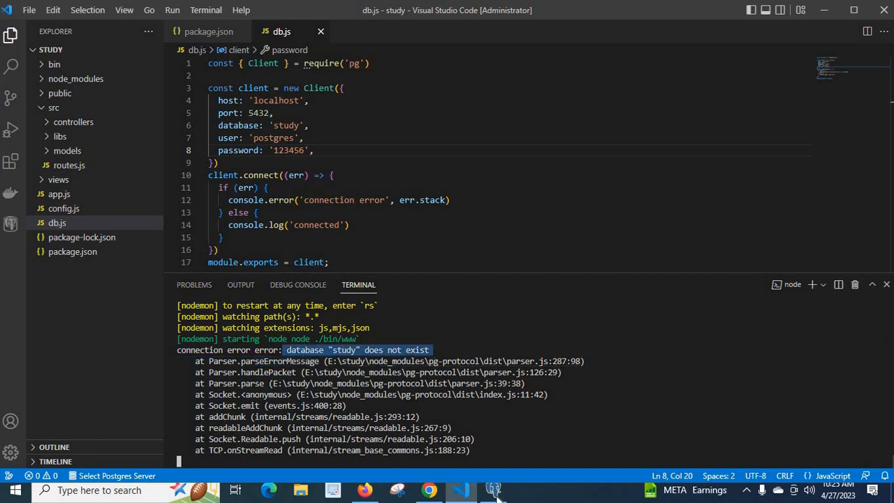
left_click(493, 490)
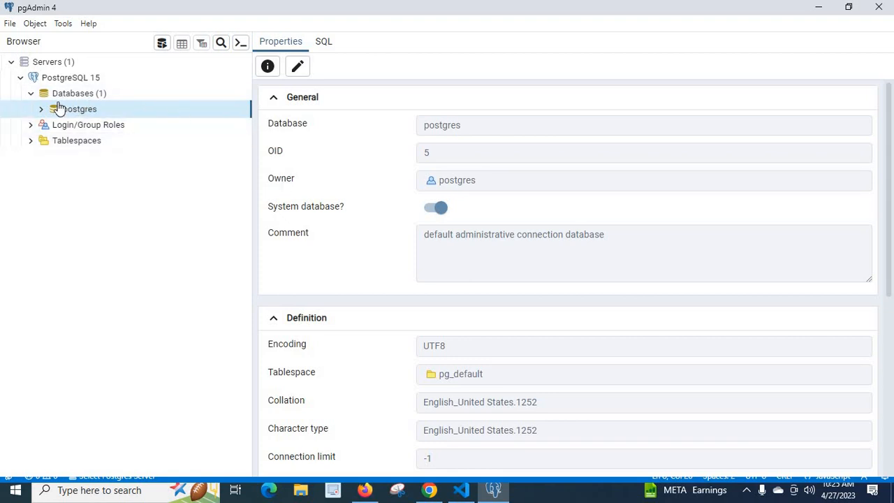
mouse_move(84, 112)
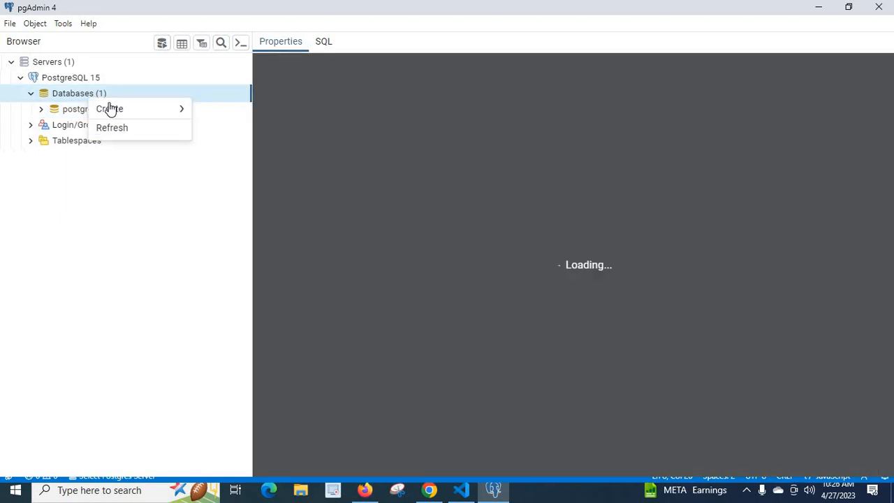
- Create a database named 'study' on the PostgreSQL 15 server and save it
left_click(110, 108)
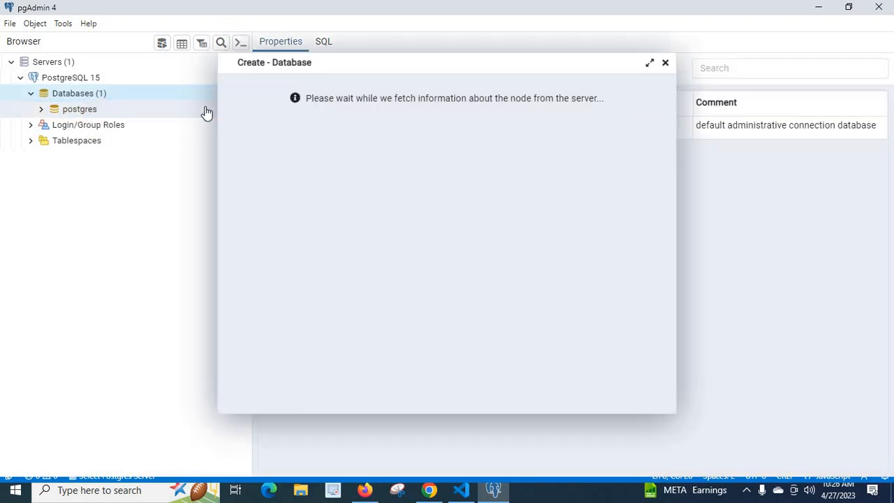
type("study")
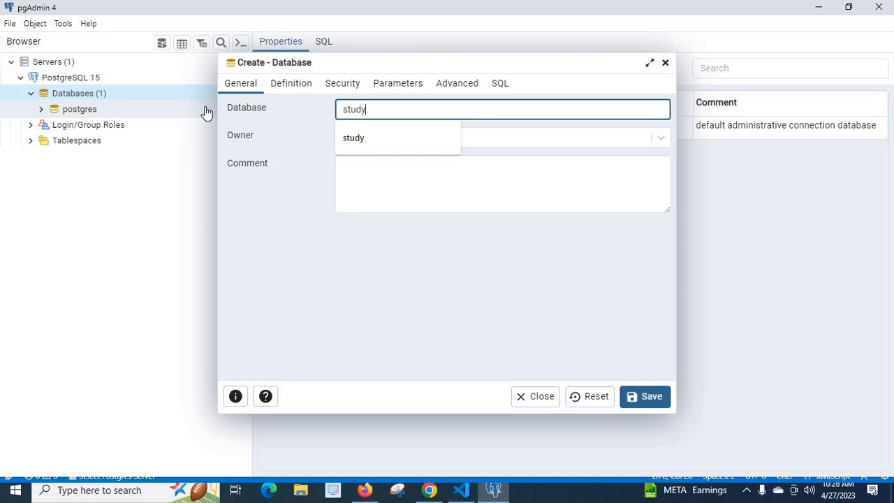
left_click(643, 396)
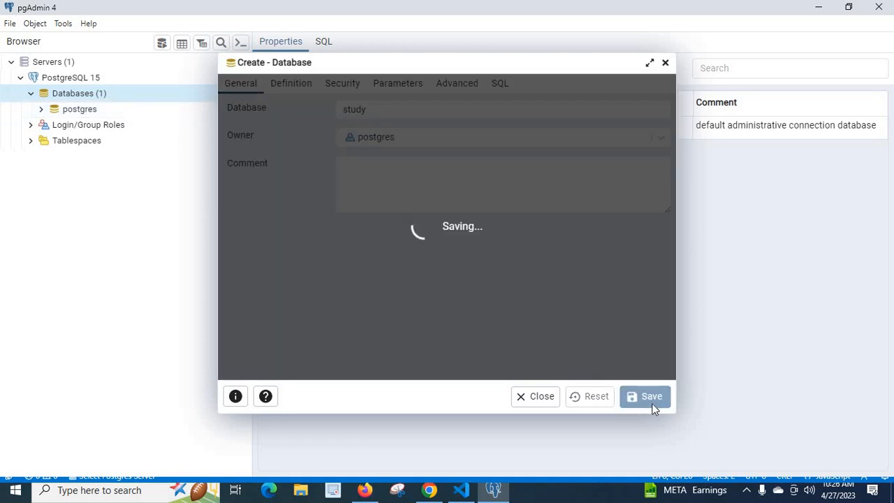
left_click(644, 396)
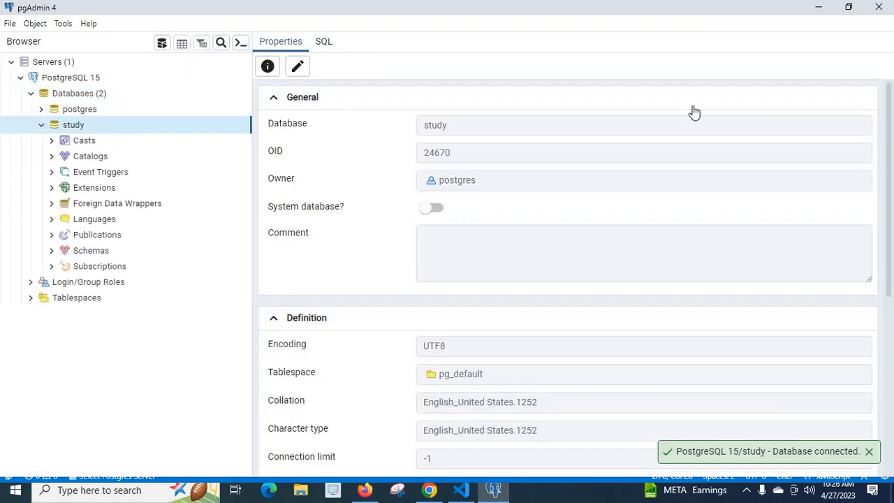
left_click(460, 489)
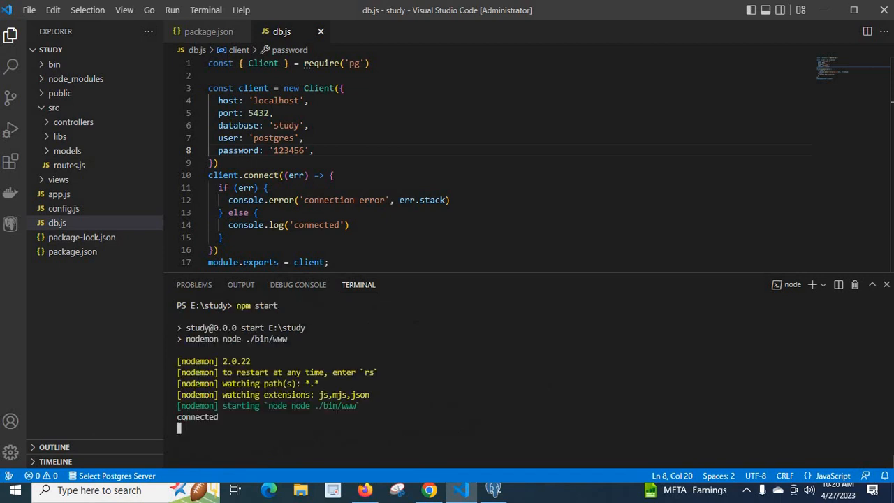
double_click(197, 416)
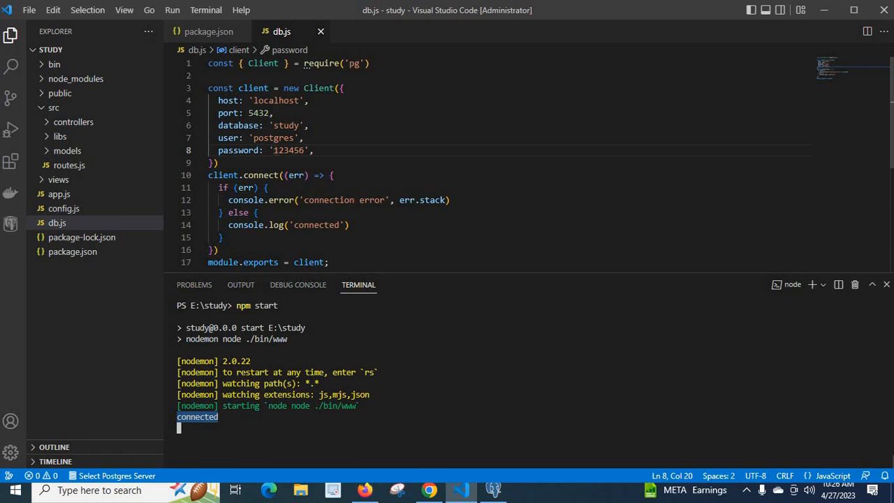
double_click(287, 151)
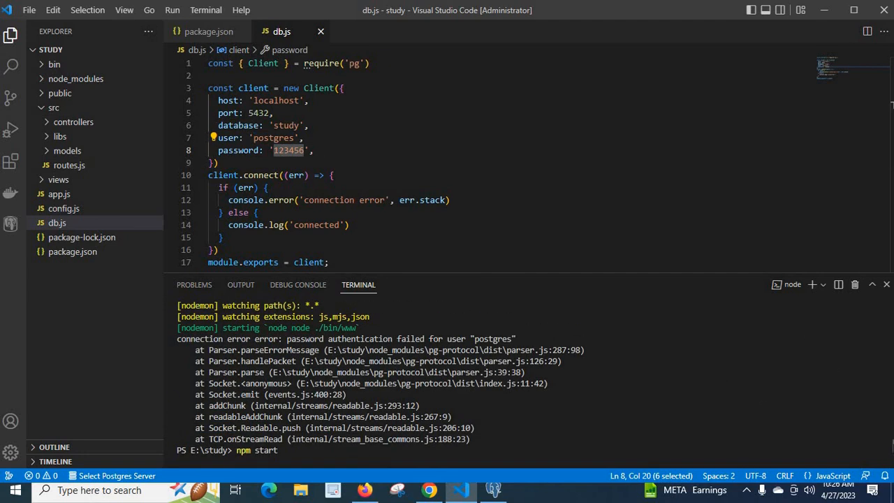
scroll("down", 3)
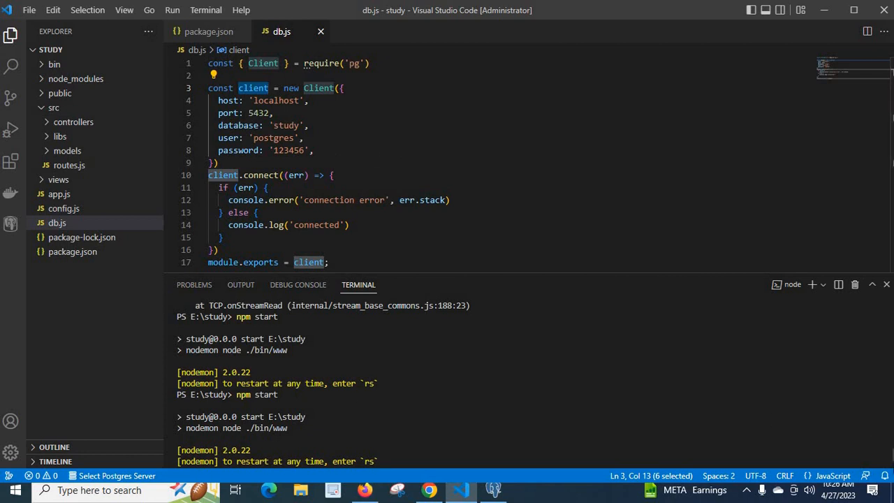
scroll("down", 3)
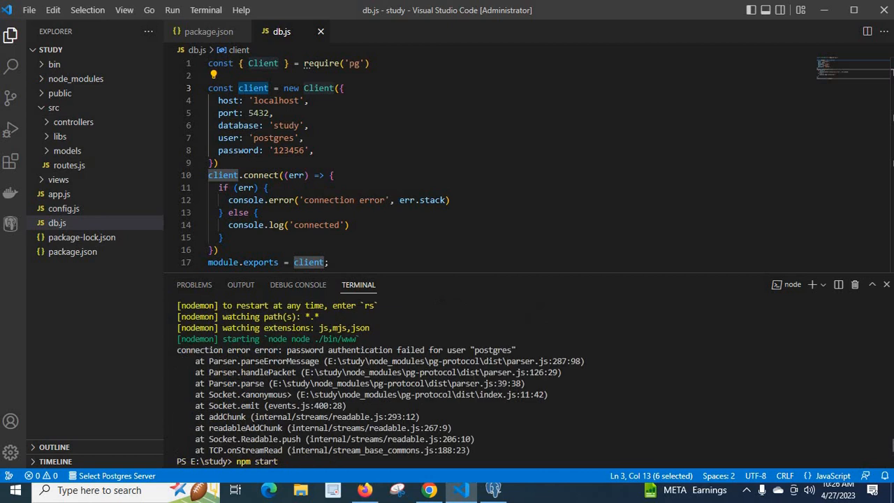